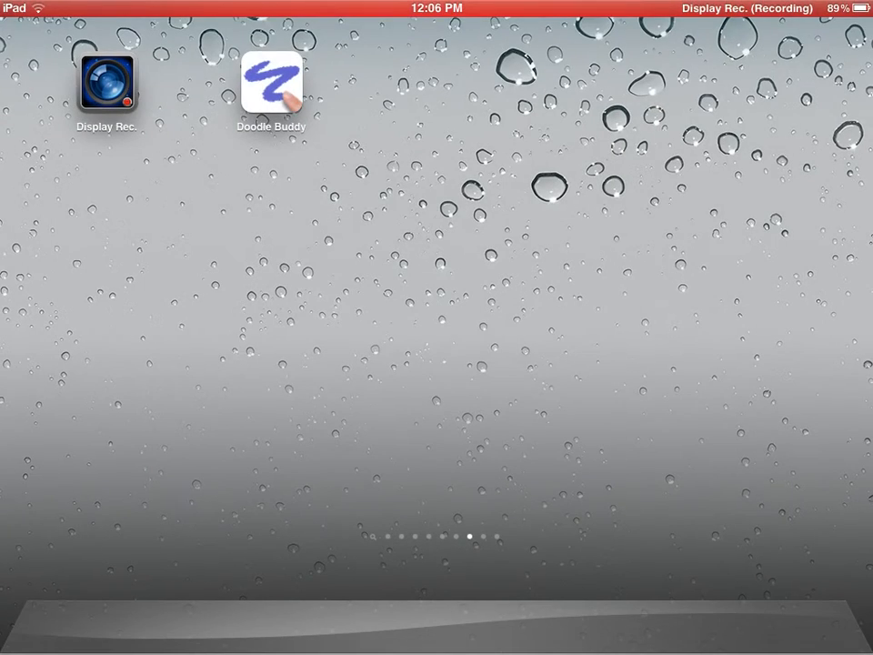
- Launch Doodle Buddy from the iPad home screen
{"action": "left_click", "coordinate": [271, 87]}
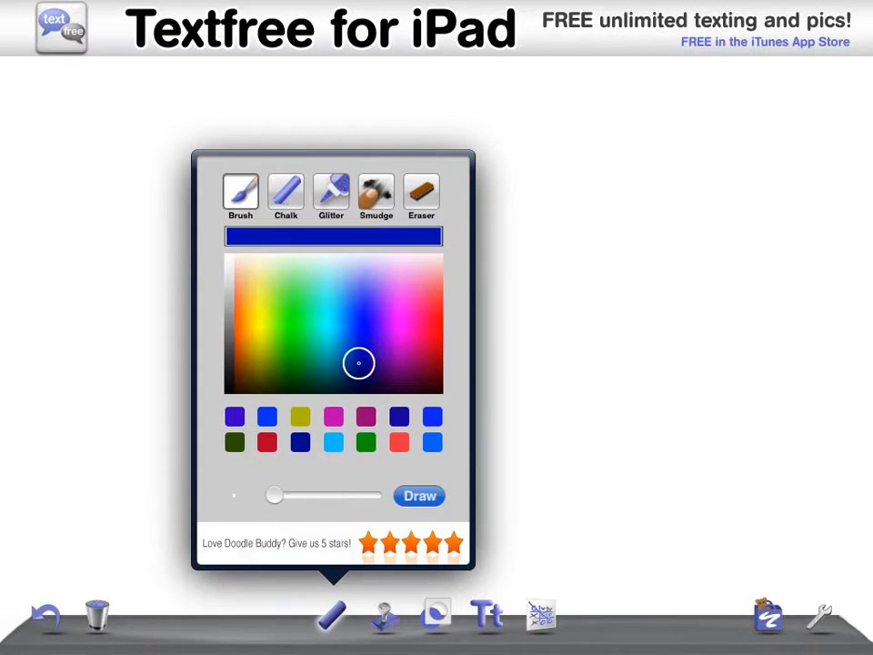
- Handwrite Hello, MVL-MB and N.M & N.G, then start clearing the doodle
{"action": "left_click", "coordinate": [419, 495]}
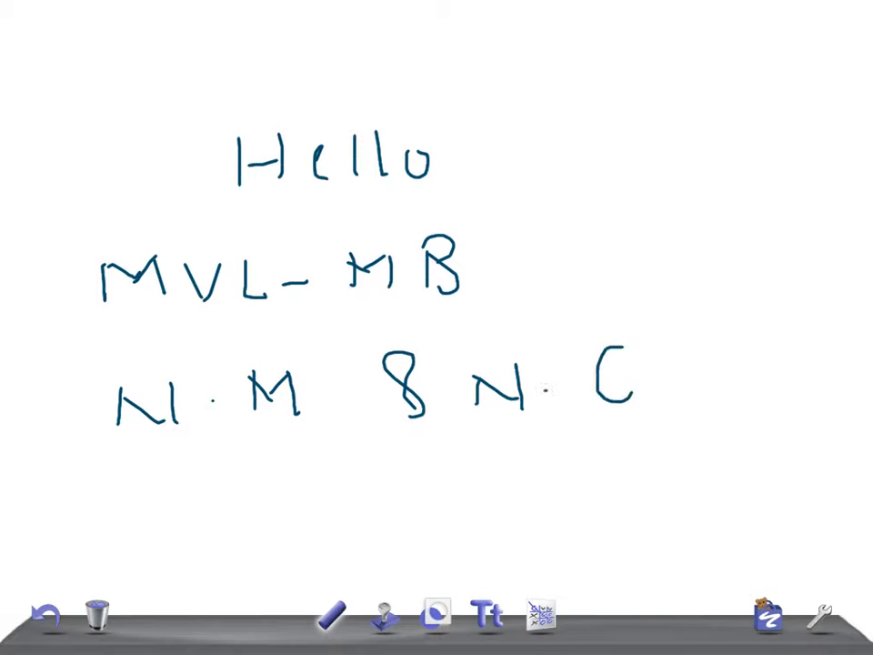
{"action": "left_click", "coordinate": [98, 615]}
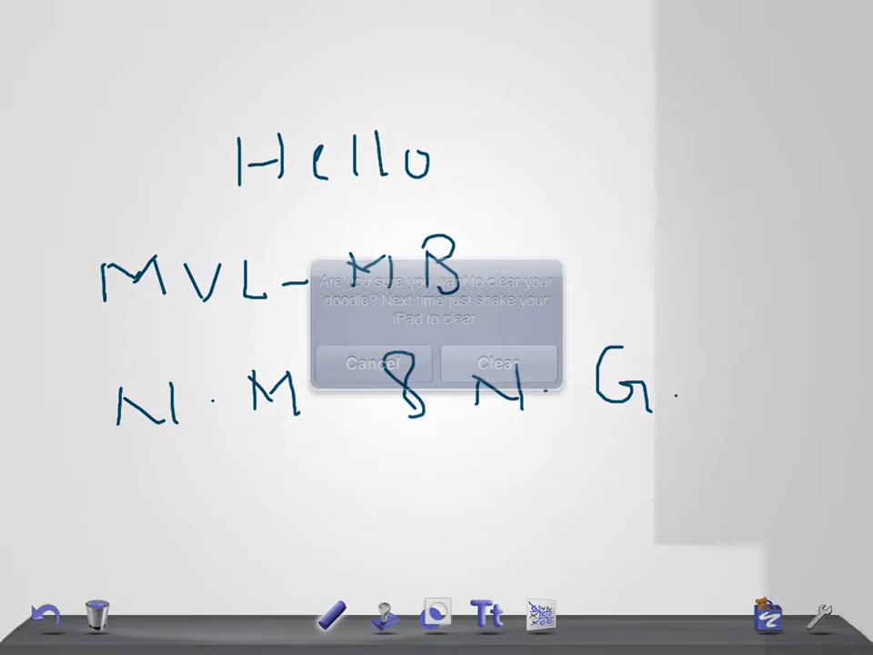
- Confirm the clear and draw the table with N M / N G rows, Cap, Gluc, Maltose columns and the capsule checkmark
{"action": "left_click", "coordinate": [499, 364]}
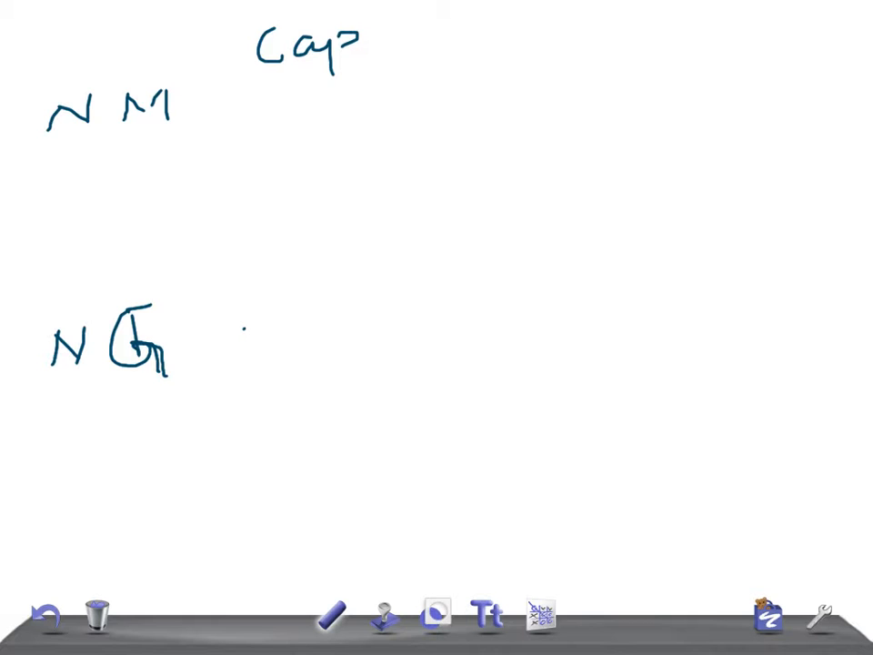
{"action": "left_click_drag", "start_coordinate": [239, 119], "coordinate": [392, 76]}
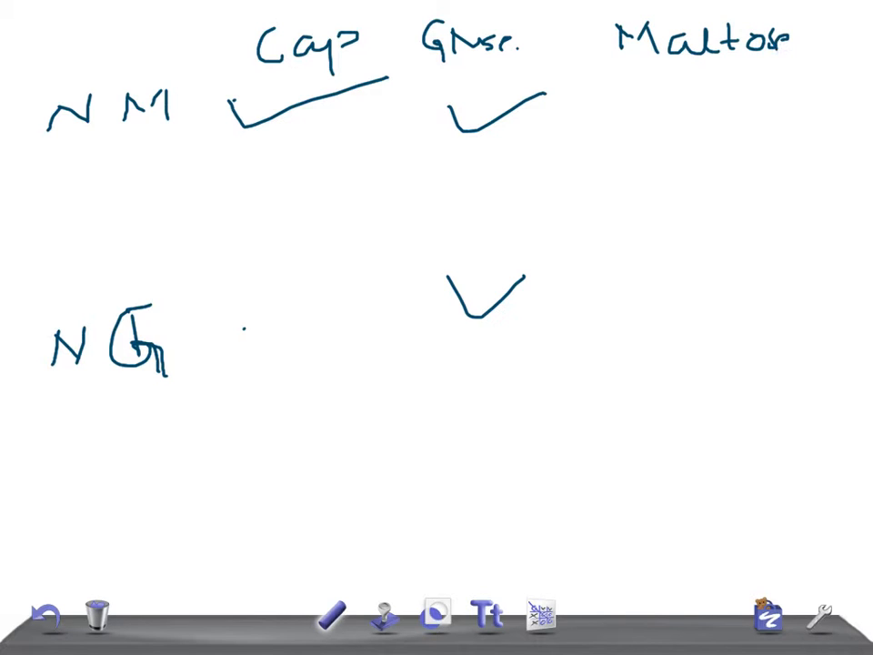
- Draw Maltose checkmarks, tick the N M and N G labels, and write β under N G
{"action": "left_click_drag", "start_coordinate": [655, 91], "coordinate": [746, 128]}
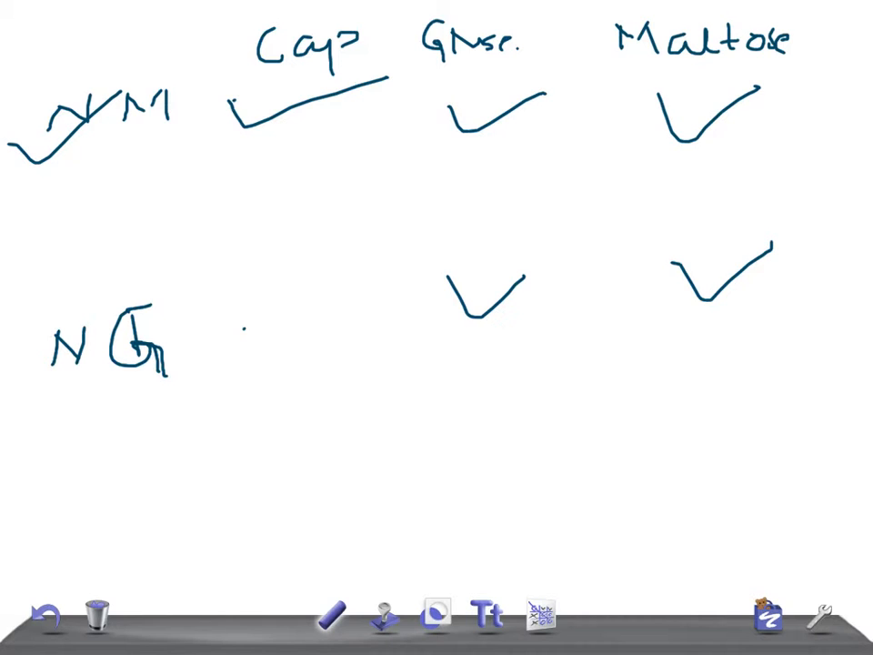
{"action": "left_click_drag", "start_coordinate": [73, 397], "coordinate": [191, 310]}
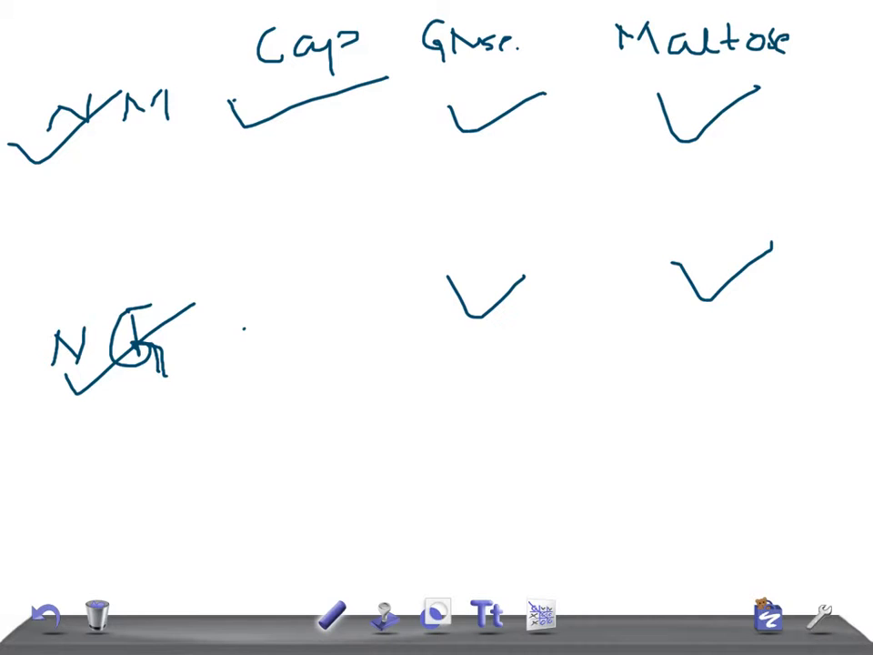
{"action": "left_click_drag", "start_coordinate": [182, 404], "coordinate": [178, 445]}
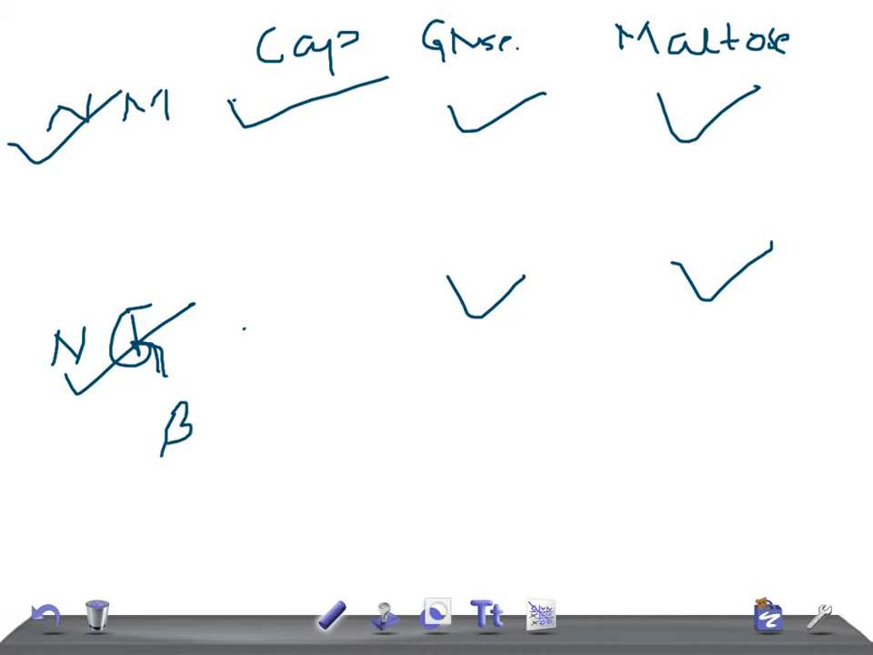